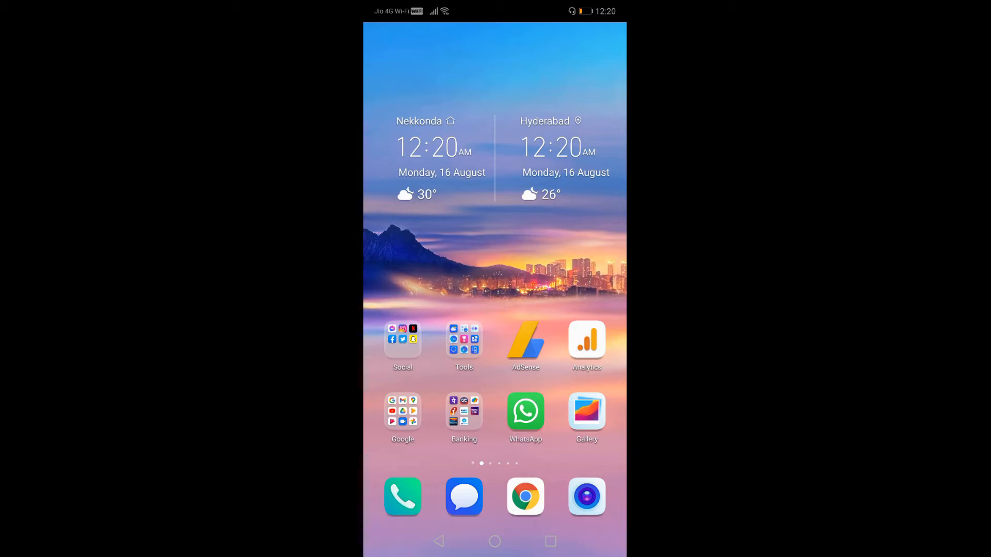
- Swipe to the home screen page that holds Settings, Play Store, Themes and Clock
scroll(left, 3)
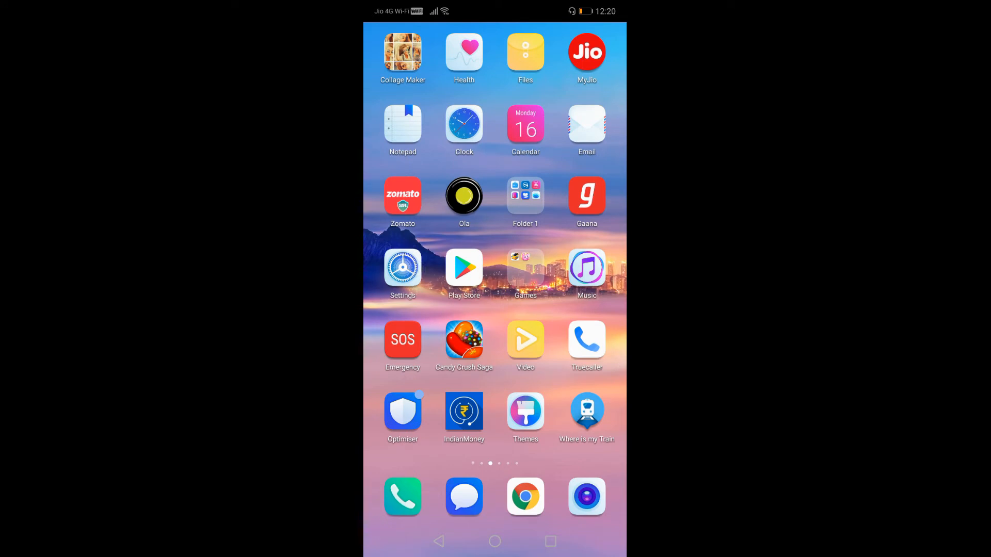
- Go into Settings and scroll down to the Accounts entry
click(402, 265)
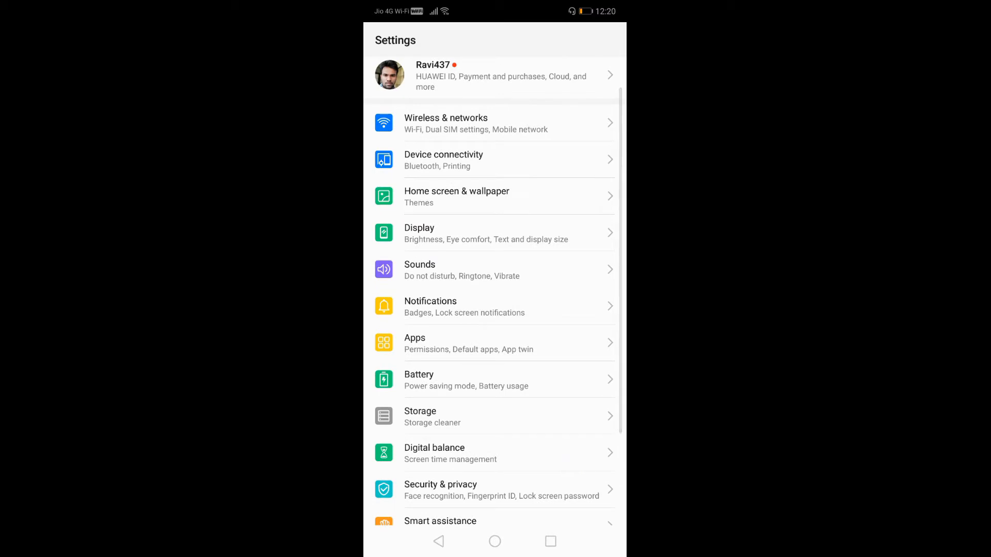
scroll(down, 3)
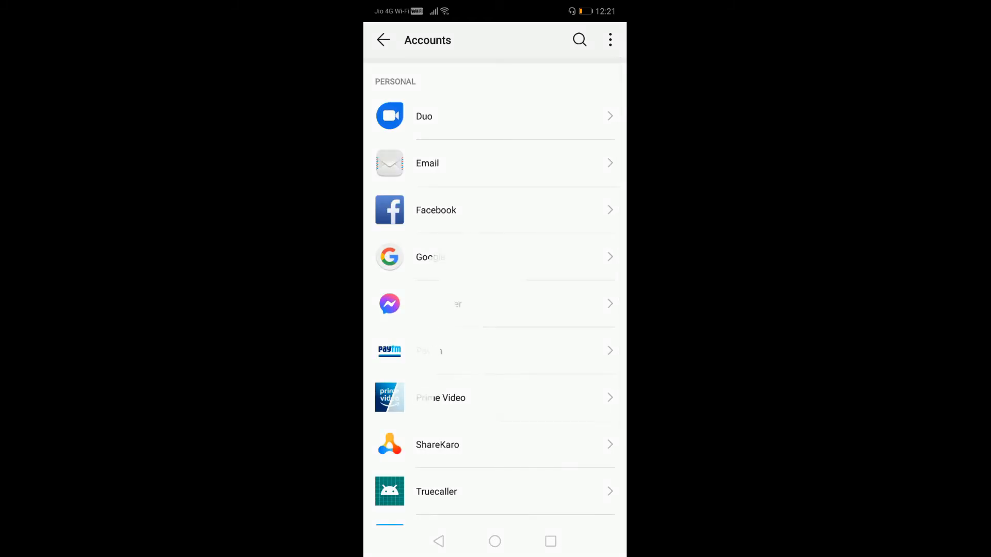
- Select the Google account with sync errors from the Google accounts list
click(429, 257)
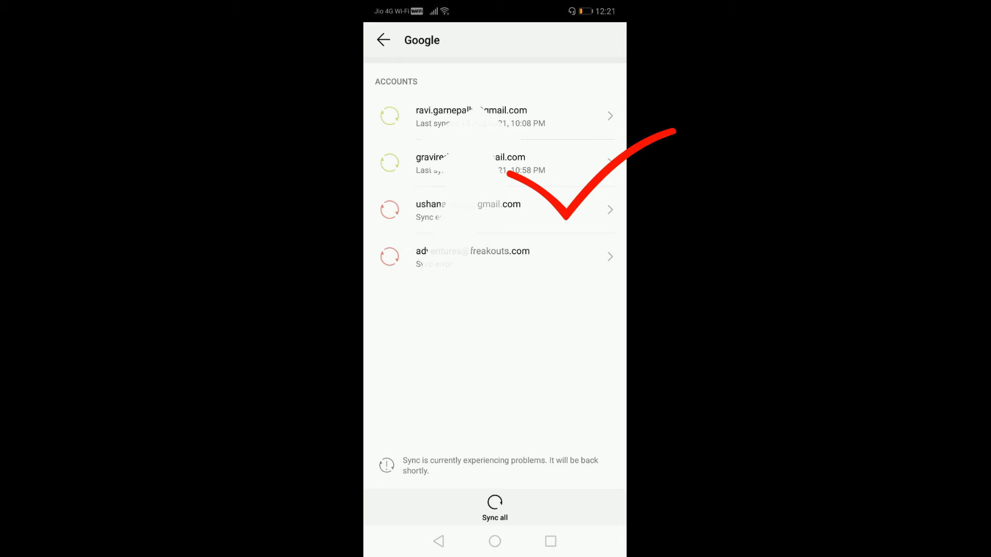
click(494, 209)
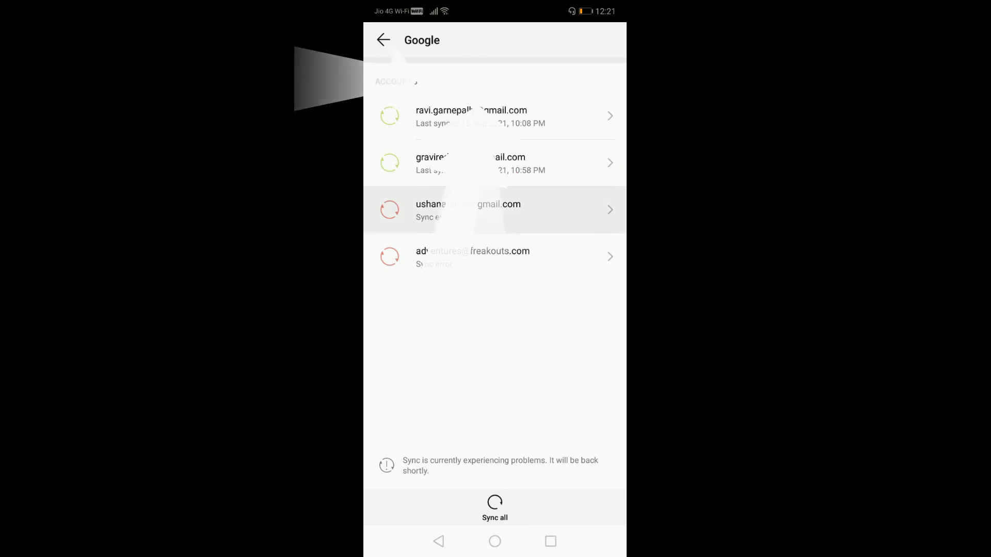
click(494, 209)
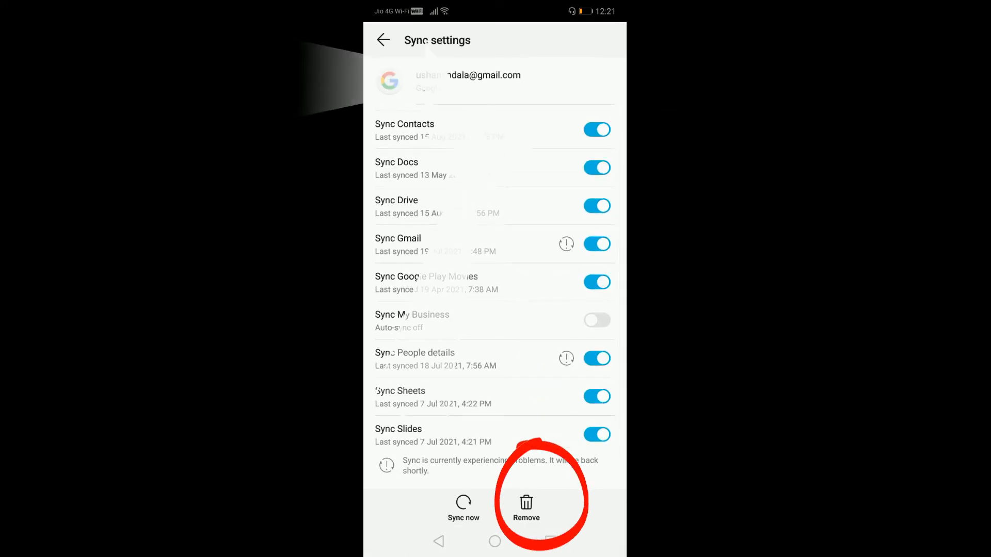
- Remove that Google account and confirm, returning to the list with four accounts
click(526, 506)
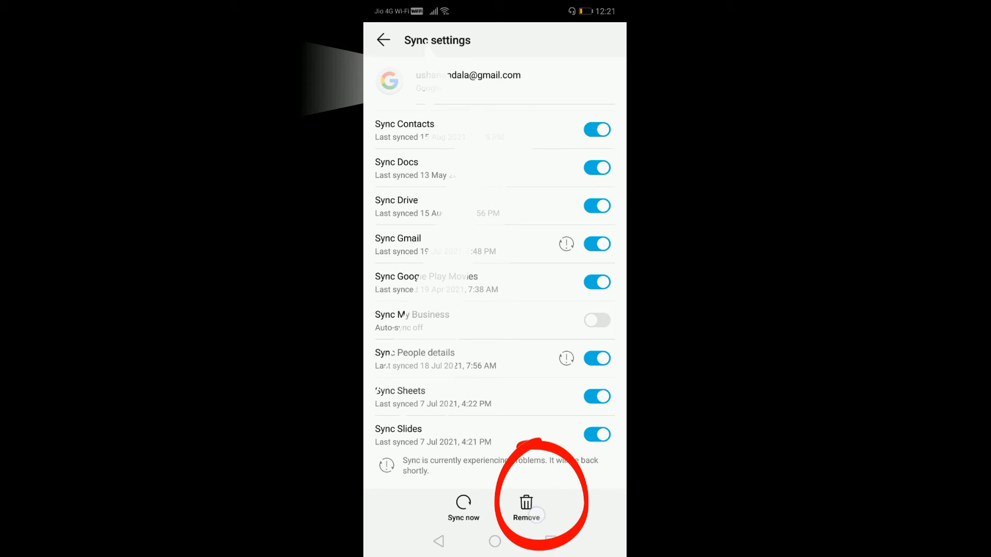
click(525, 509)
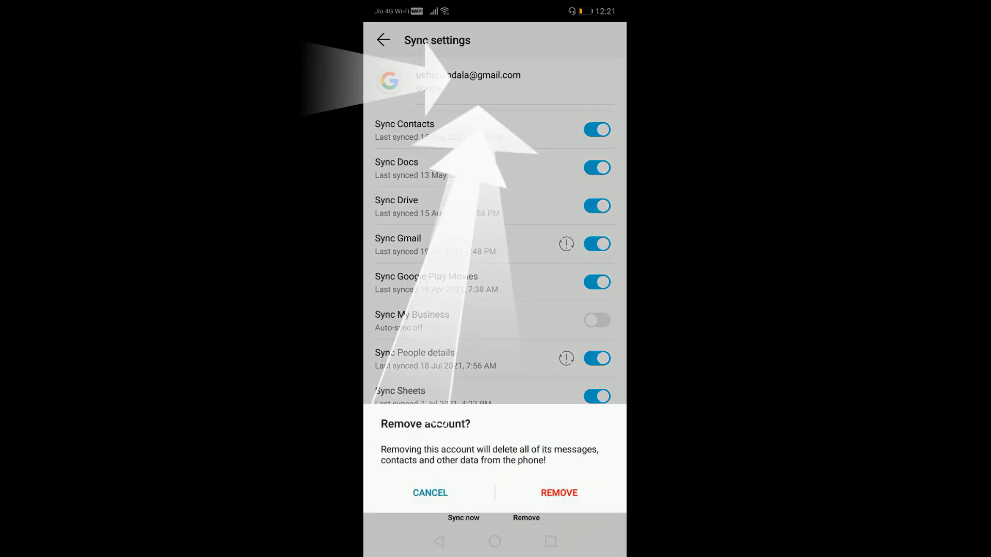
click(559, 493)
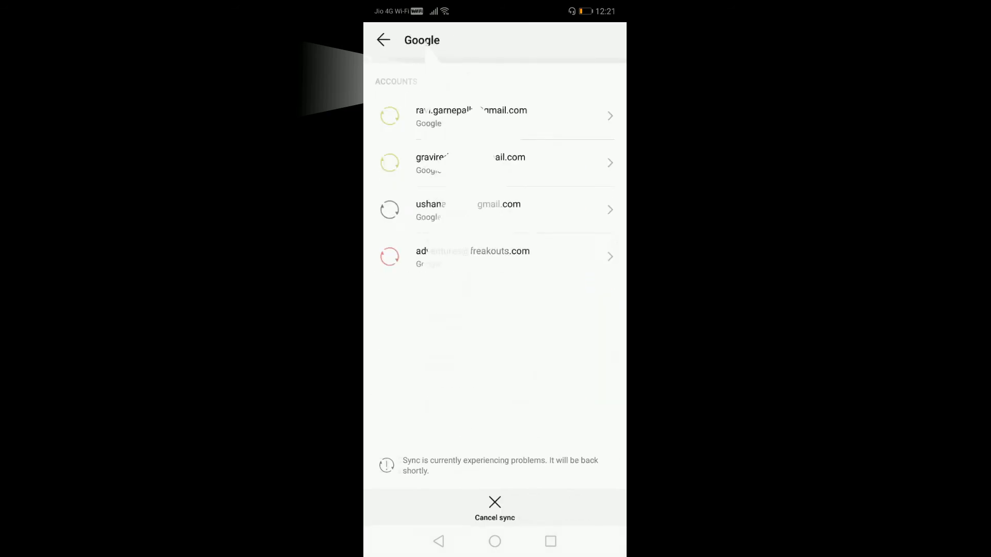